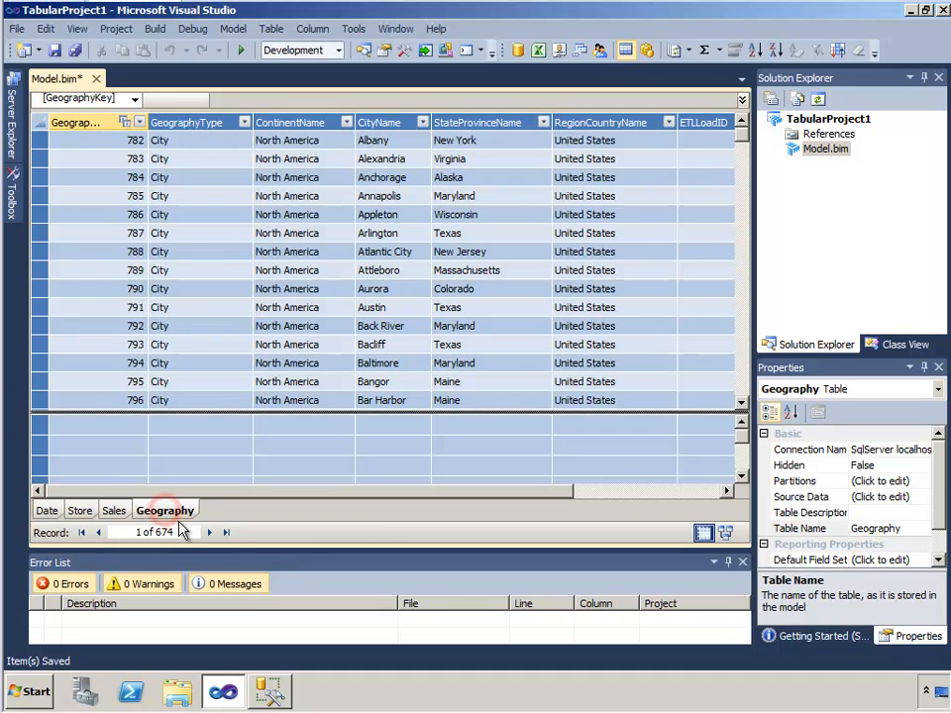
mouse_move(194, 530)
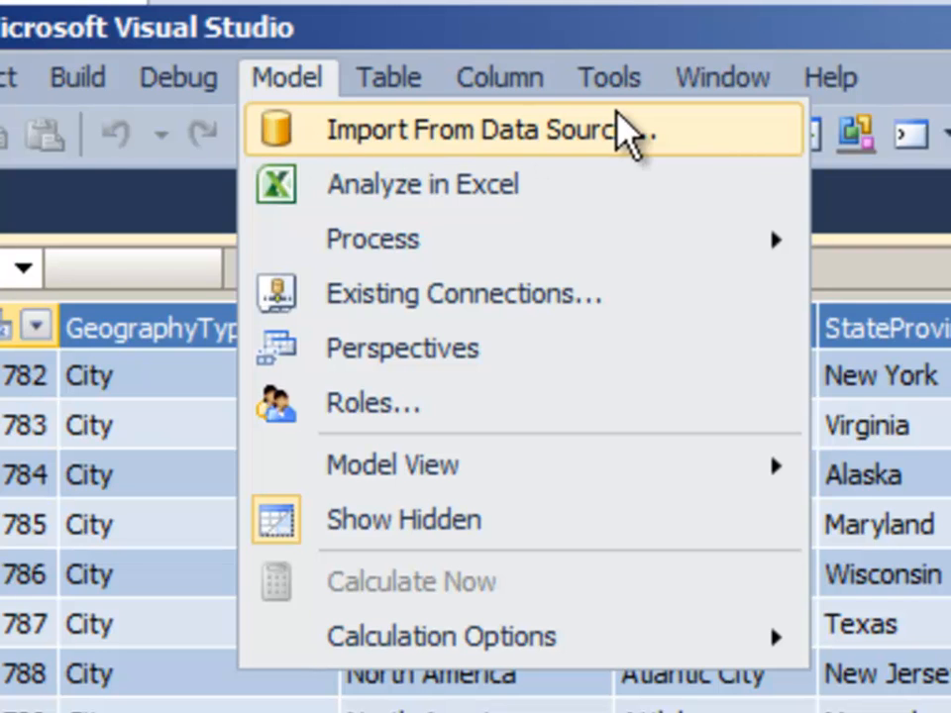
mouse_move(673, 142)
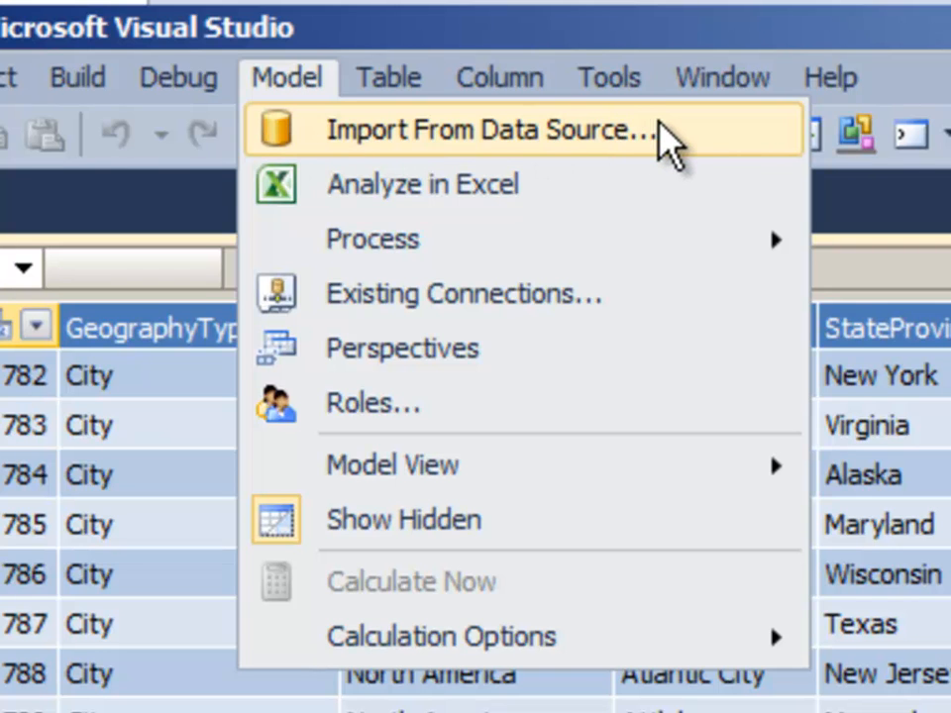
mouse_move(534, 143)
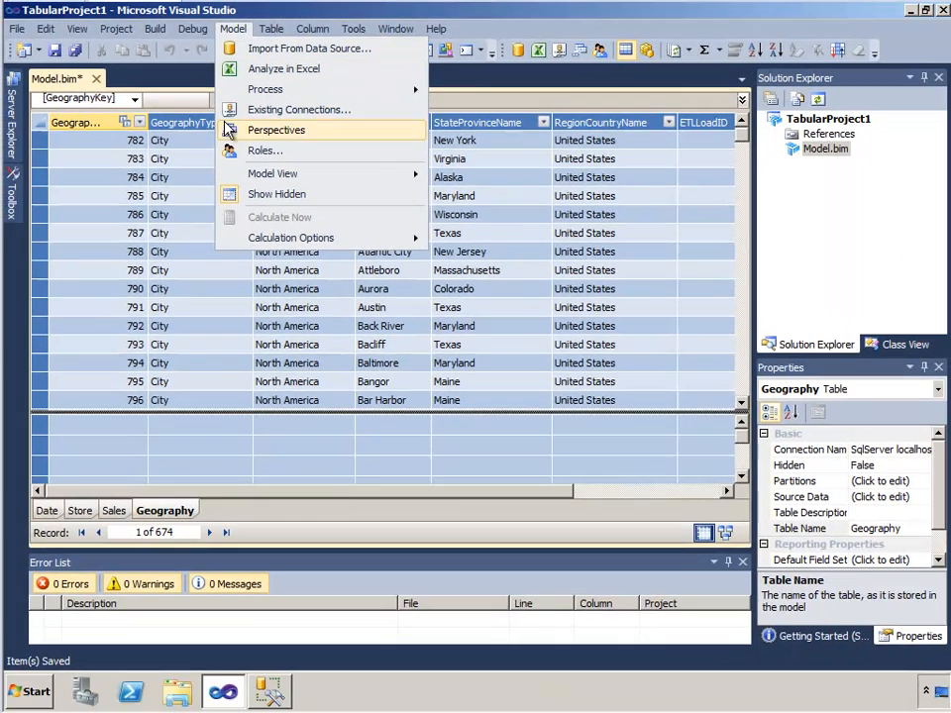
Bring up the model's Existing Connections list showing the ContosoDW connection
left_click(298, 108)
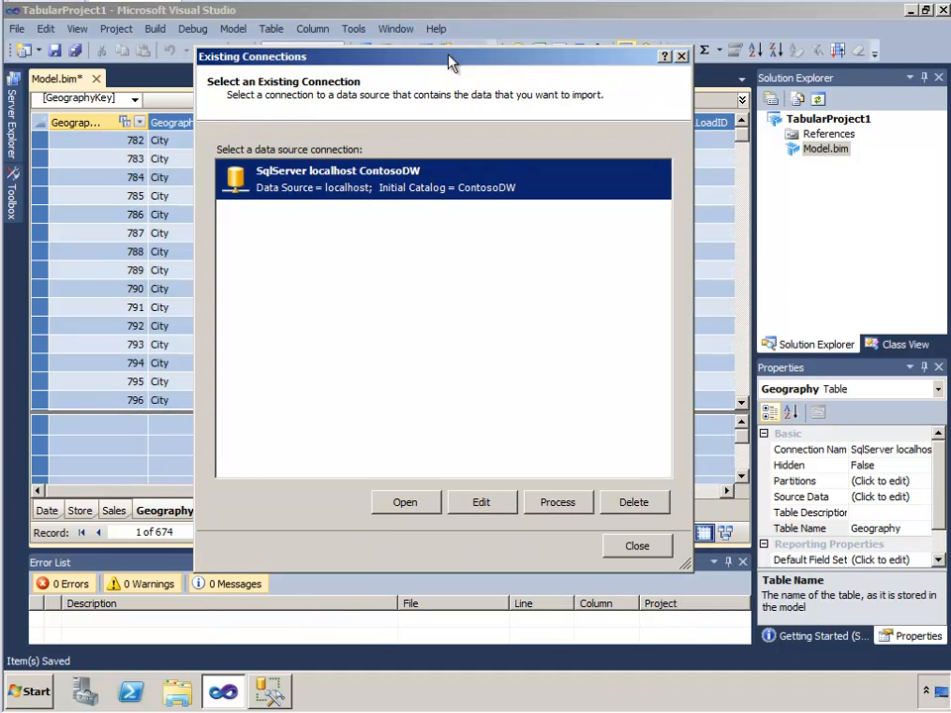
mouse_move(369, 226)
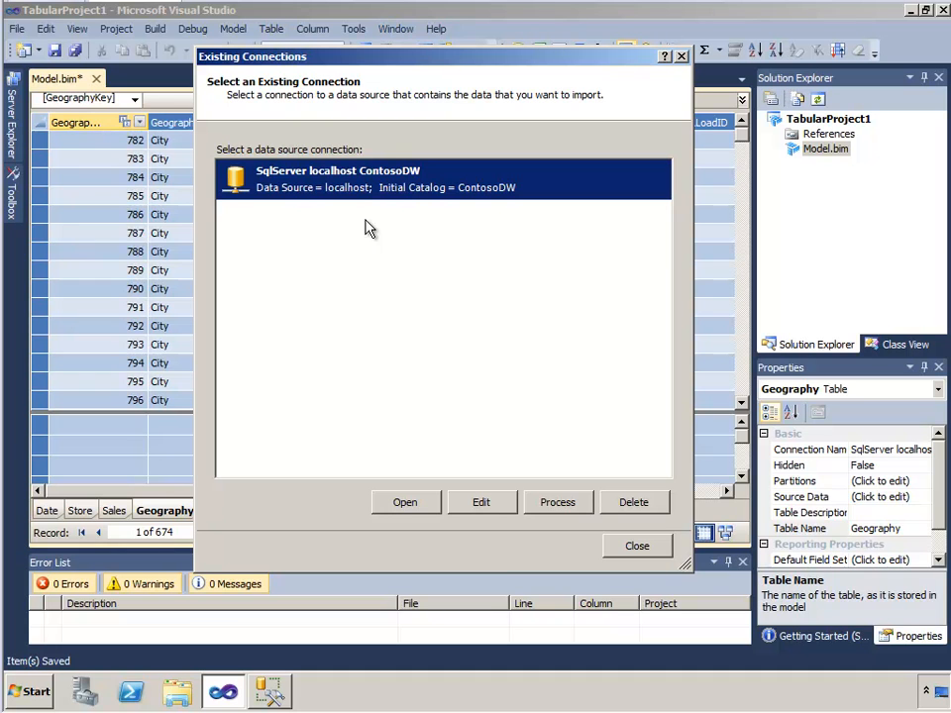
mouse_move(290, 519)
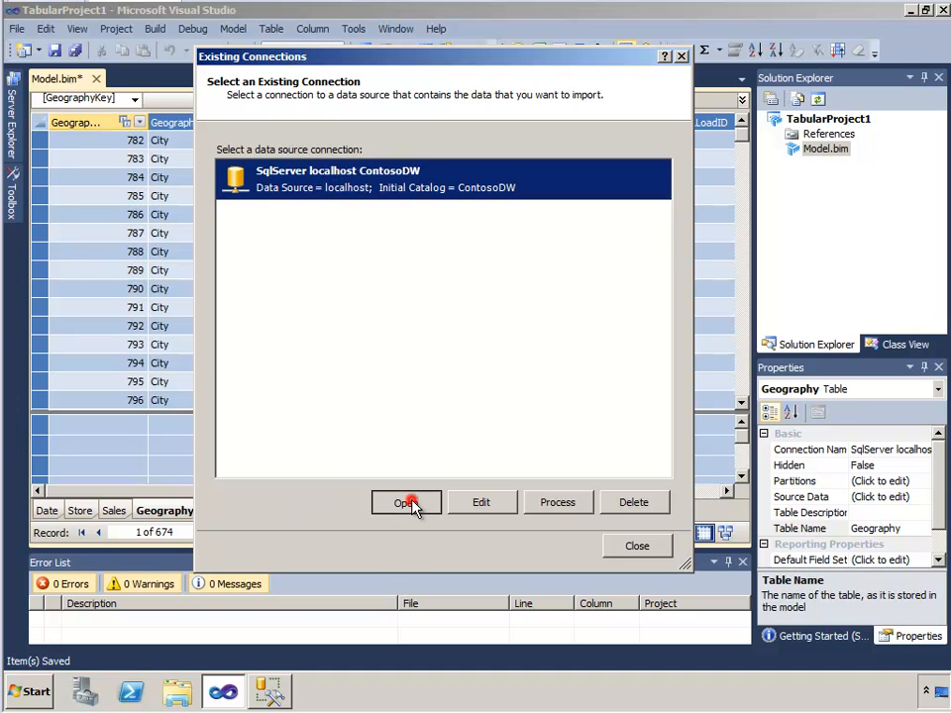
Start the Table Import Wizard on the SqlServer localhost ContosoDW connection
left_click(406, 503)
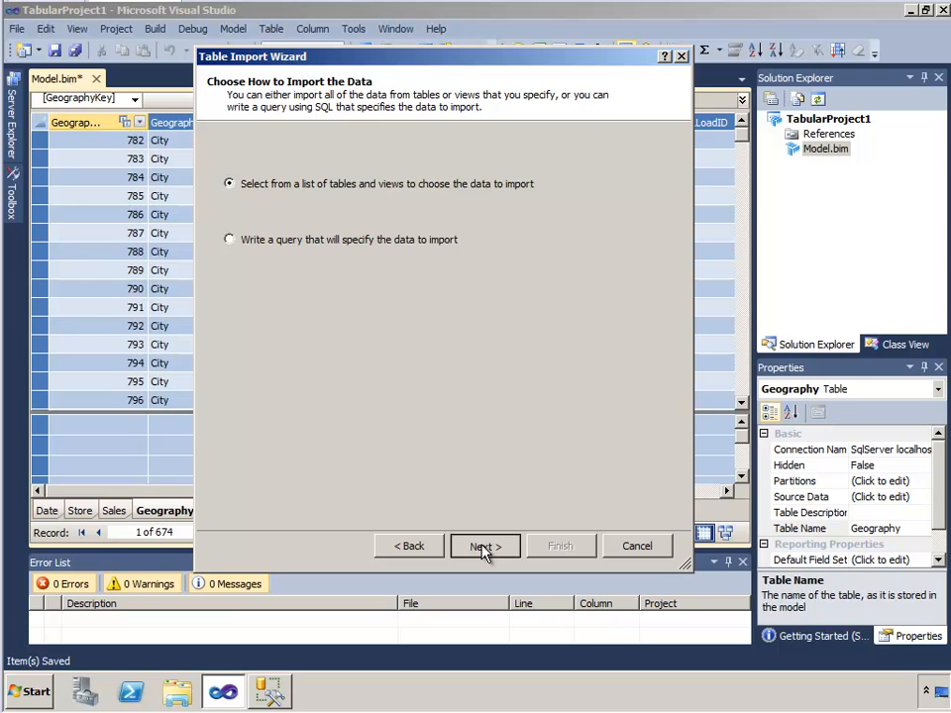
Import DimProduct with the friendly name Product, transferring 2,517 rows
left_click(483, 547)
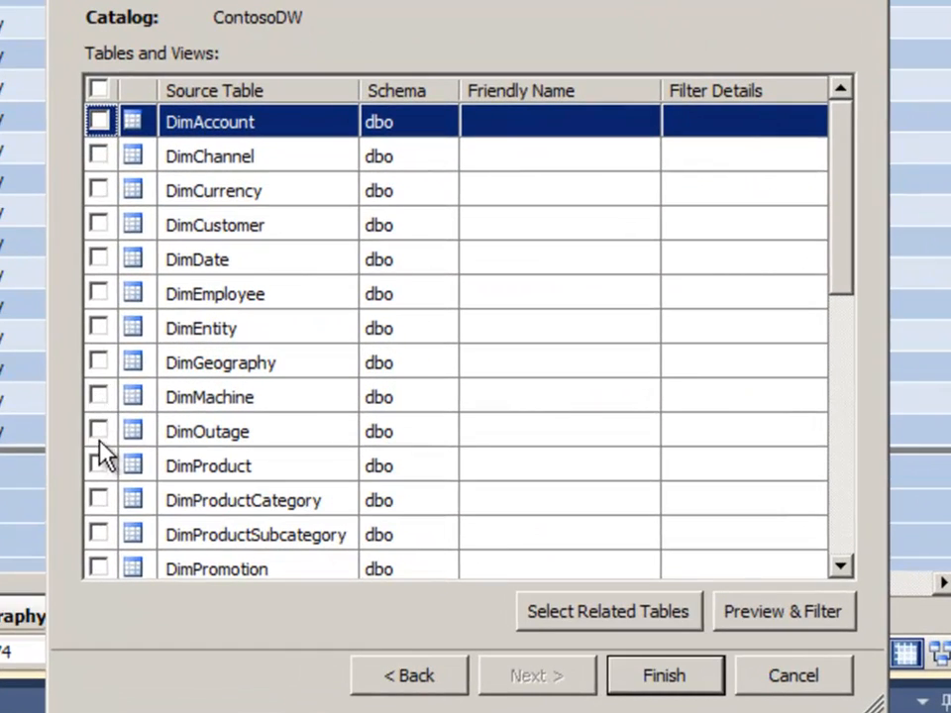
left_click(99, 465)
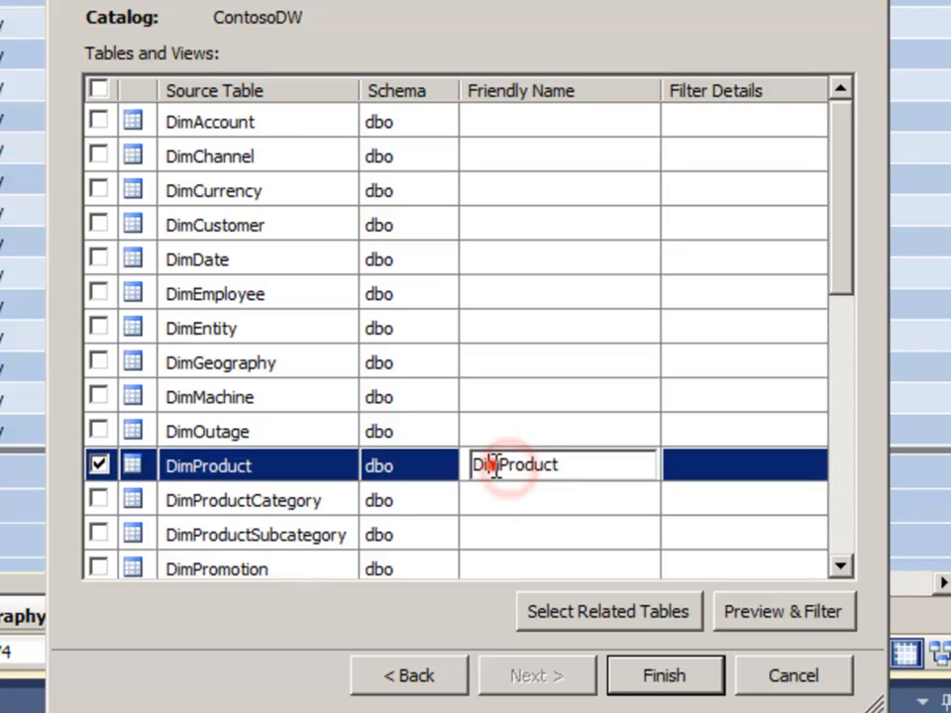
double_click(513, 463)
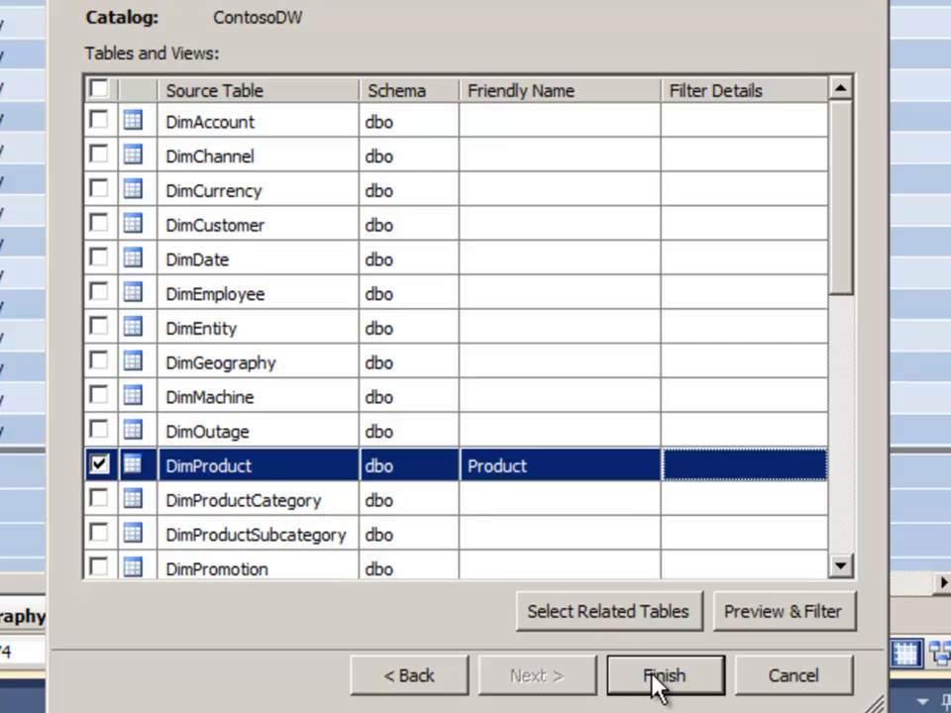
left_click(663, 673)
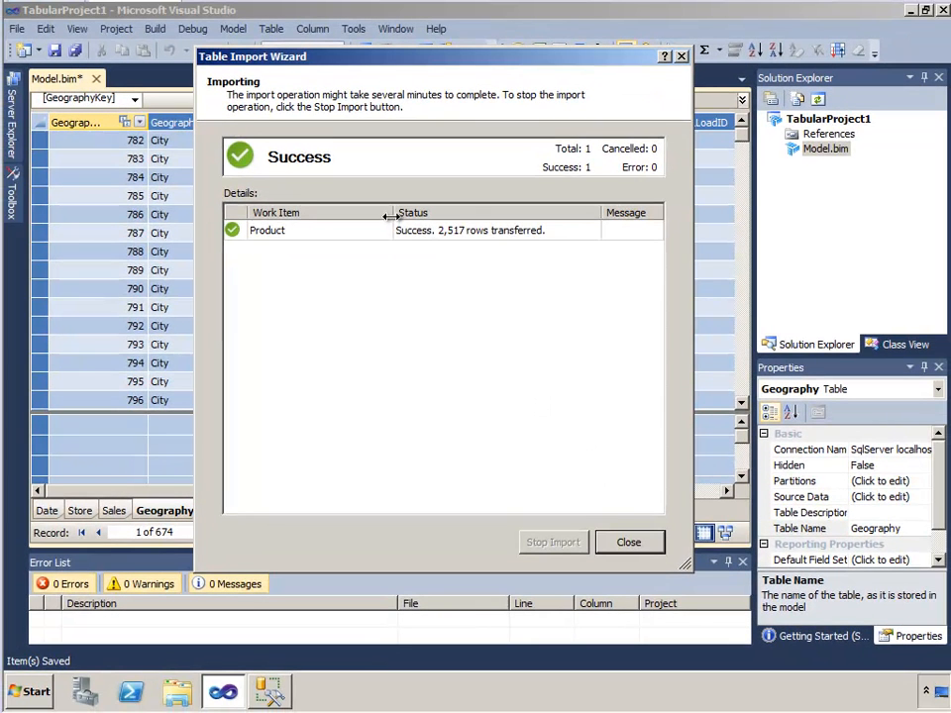
Close the import wizard and analyze the model in an Excel PivotTable
left_click(629, 543)
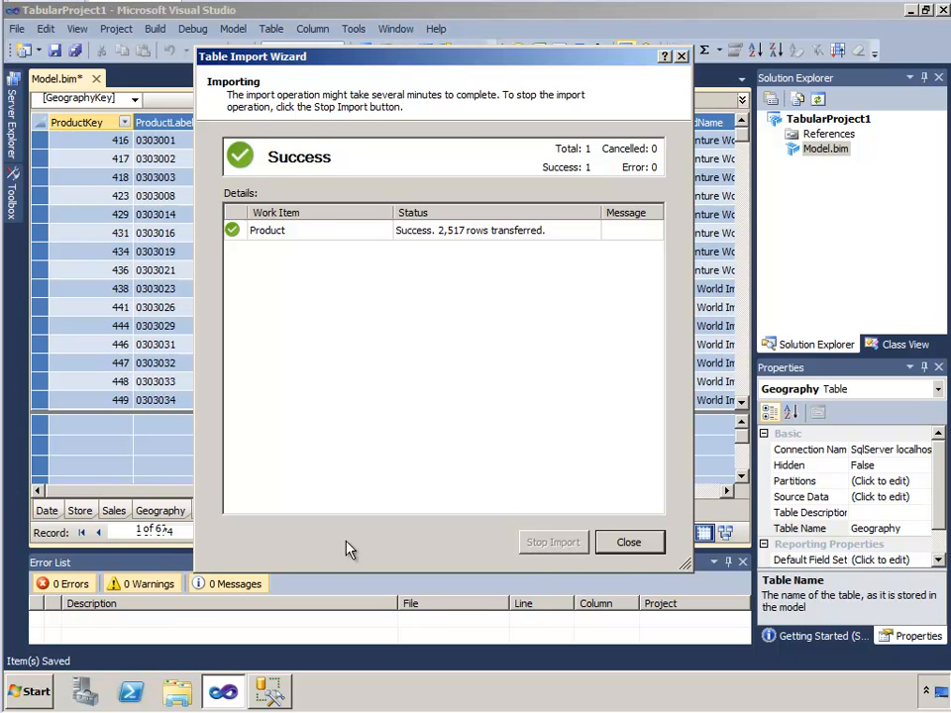
left_click(627, 543)
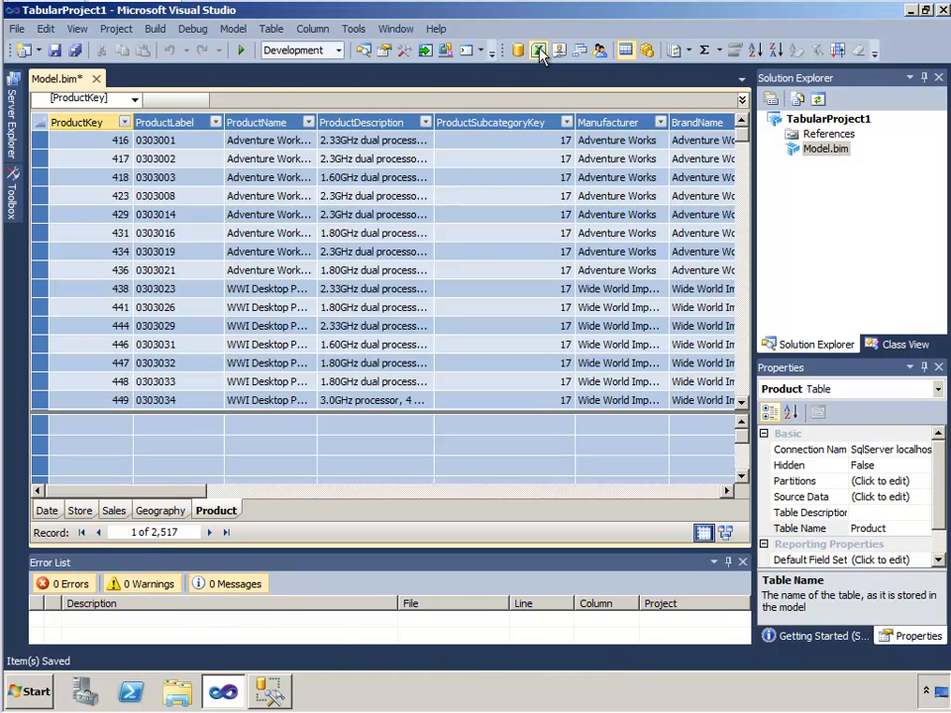
left_click(538, 50)
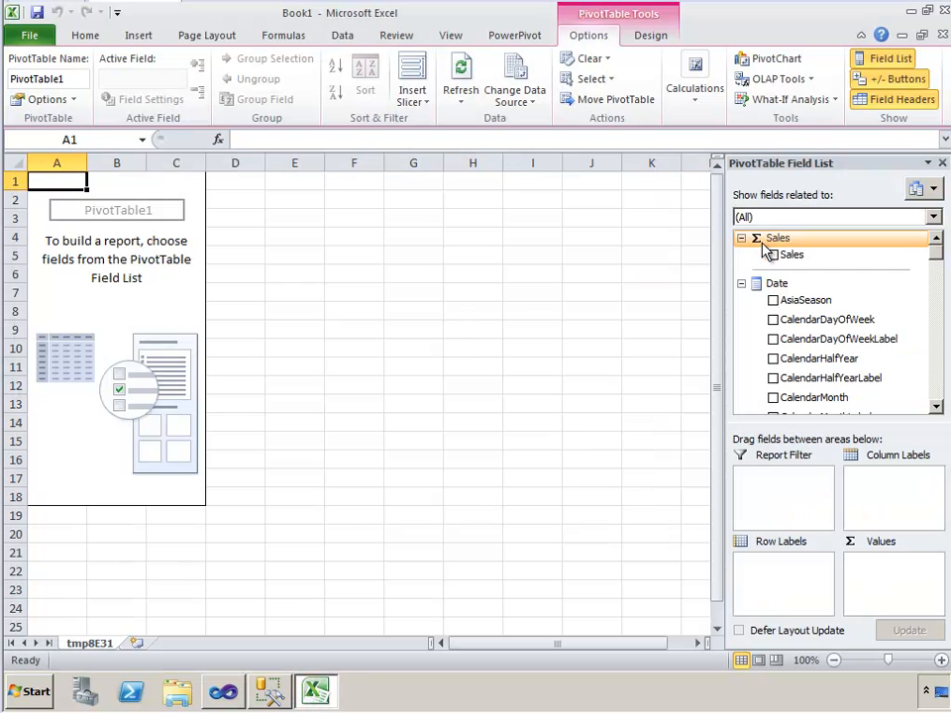
Add Sales and BrandName to the PivotTable, inspect the identical brand totals, and return to the model
left_click(773, 254)
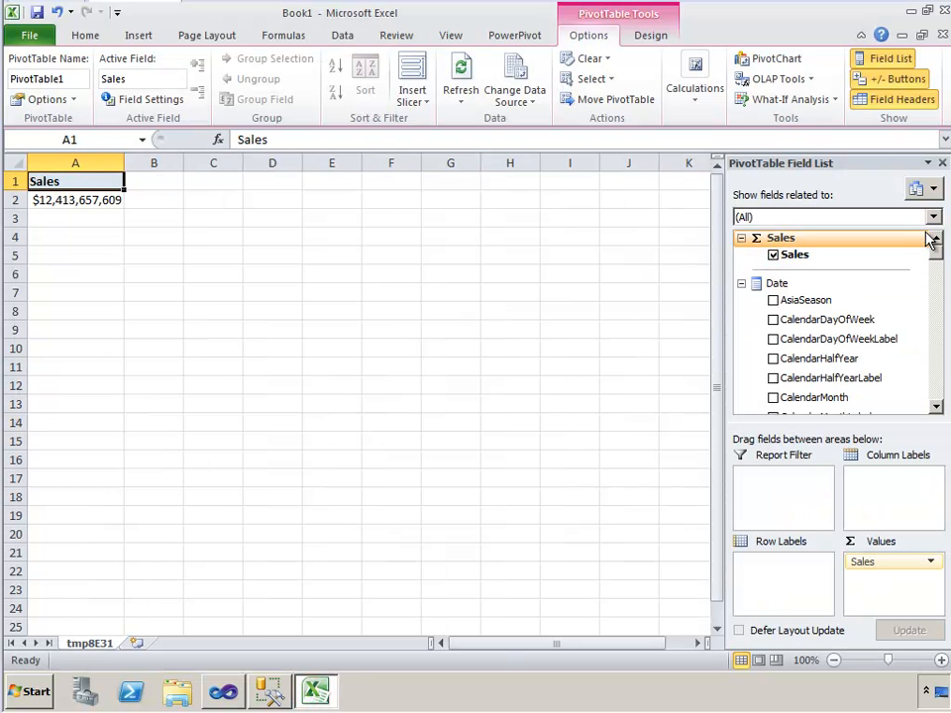
scroll("down", 3)
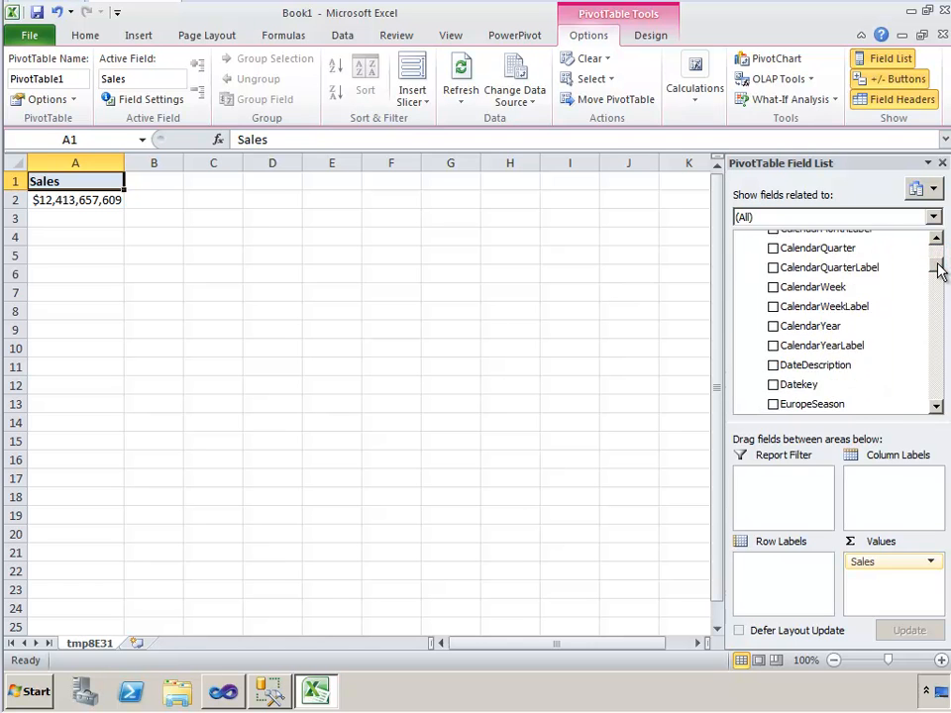
scroll("up", 3)
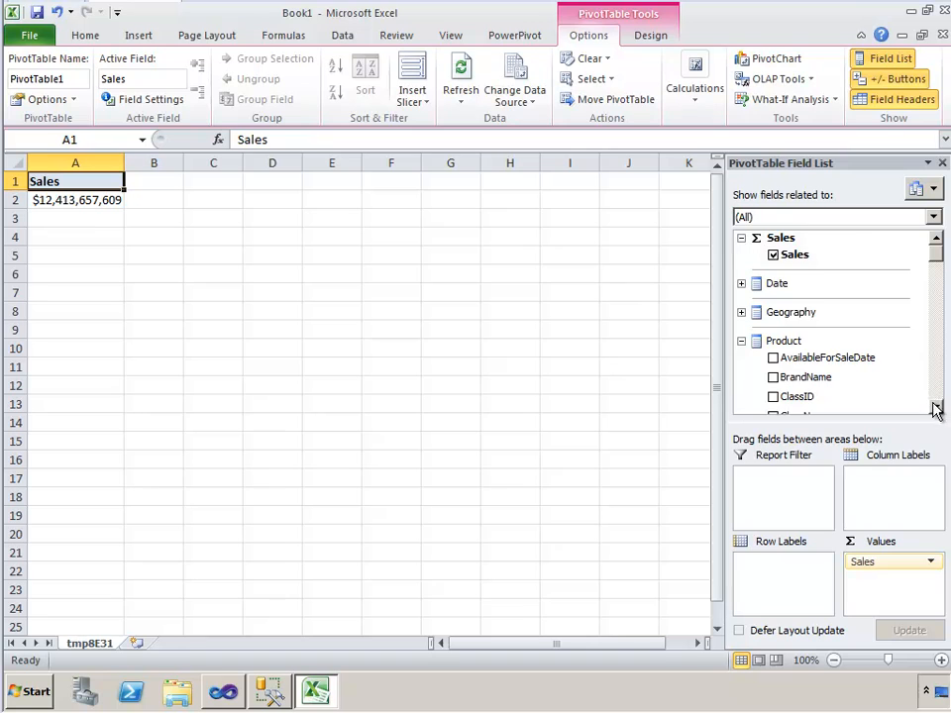
scroll("down", 3)
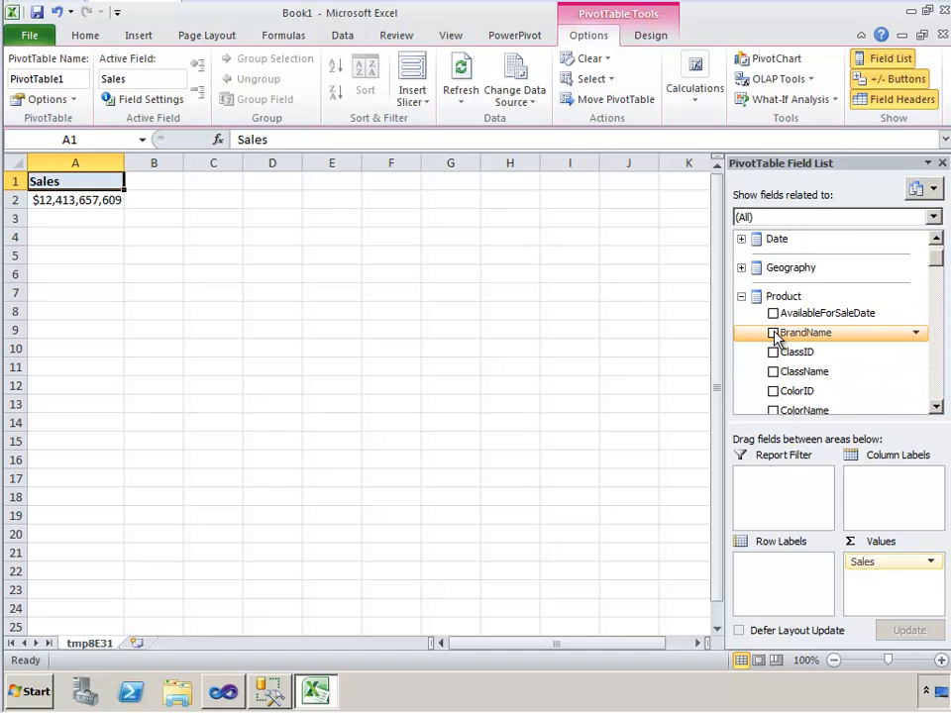
left_click(772, 333)
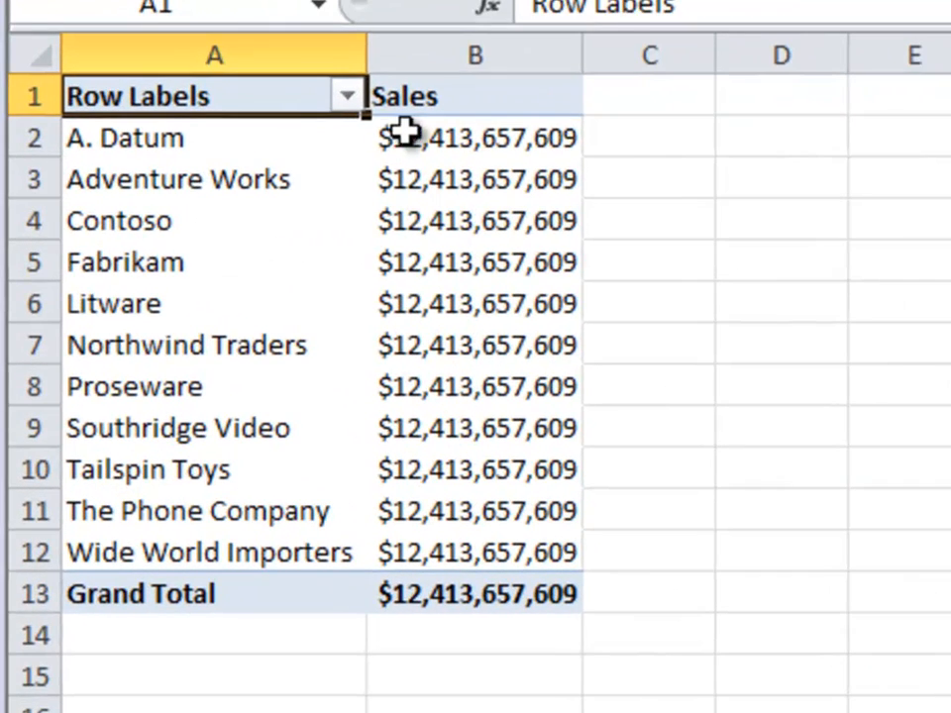
left_click(473, 594)
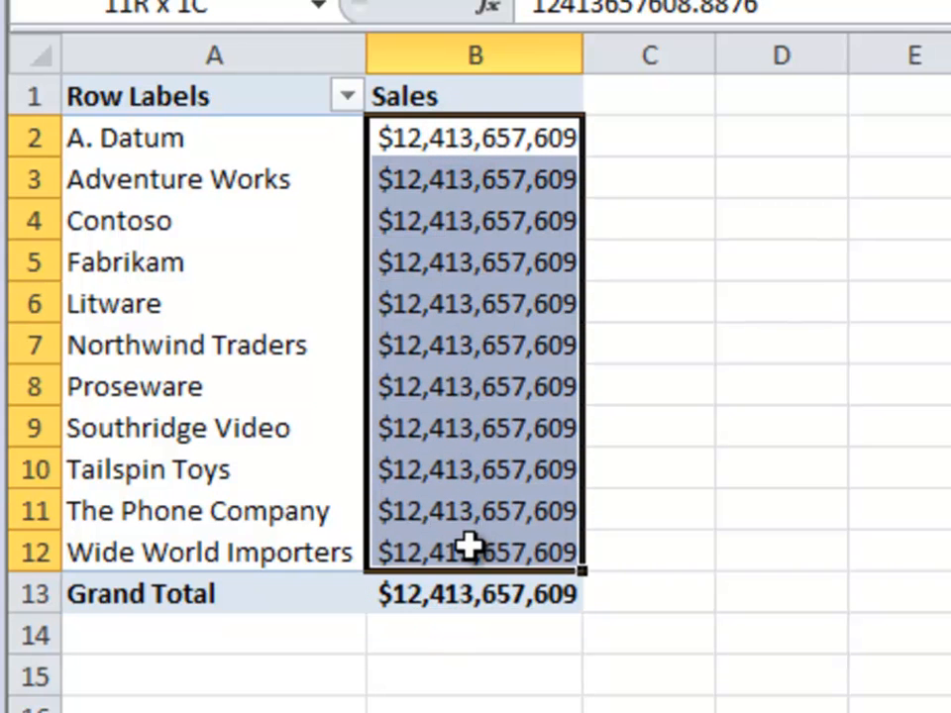
left_click(473, 138)
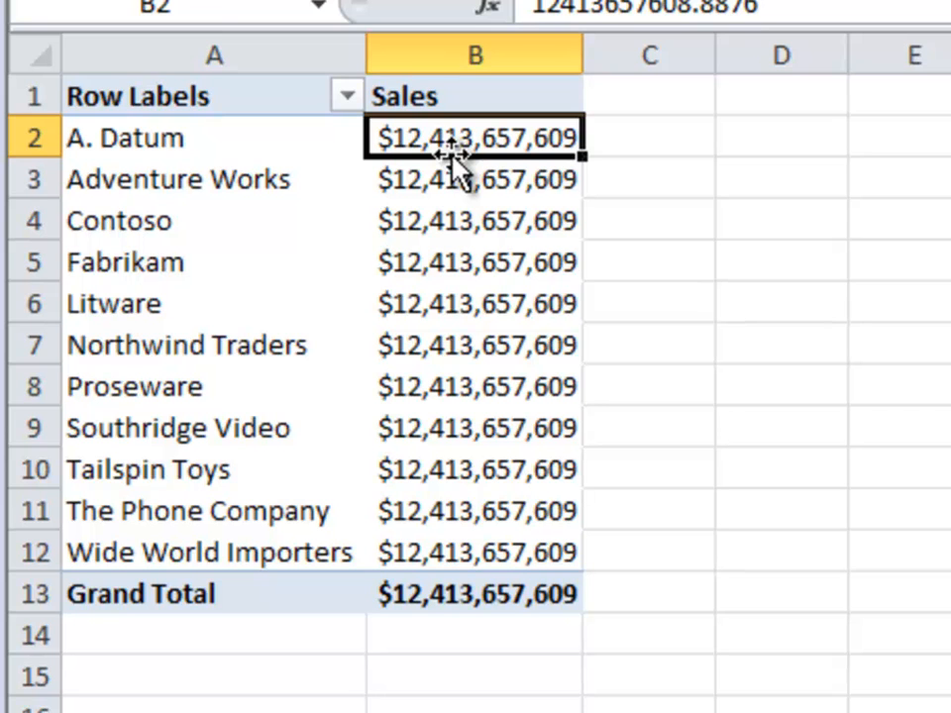
mouse_move(241, 188)
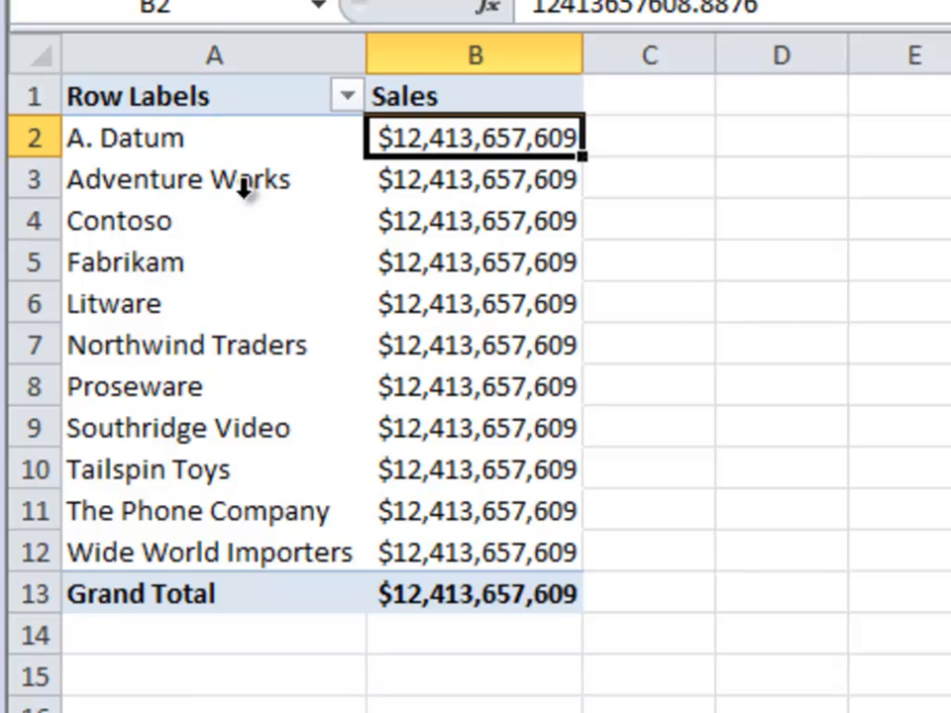
mouse_move(95, 268)
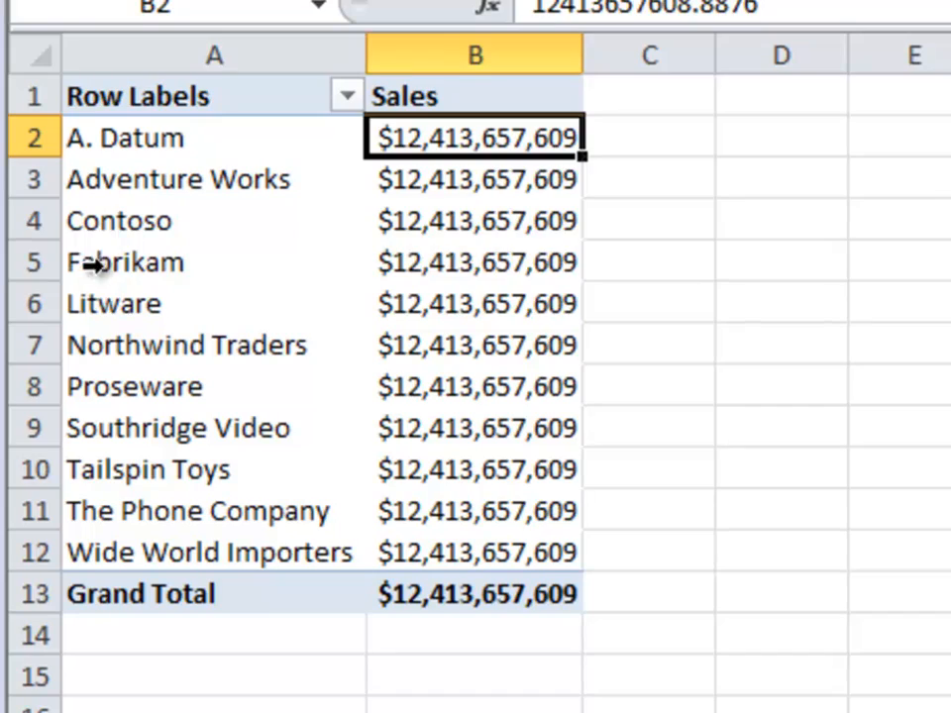
left_click(473, 428)
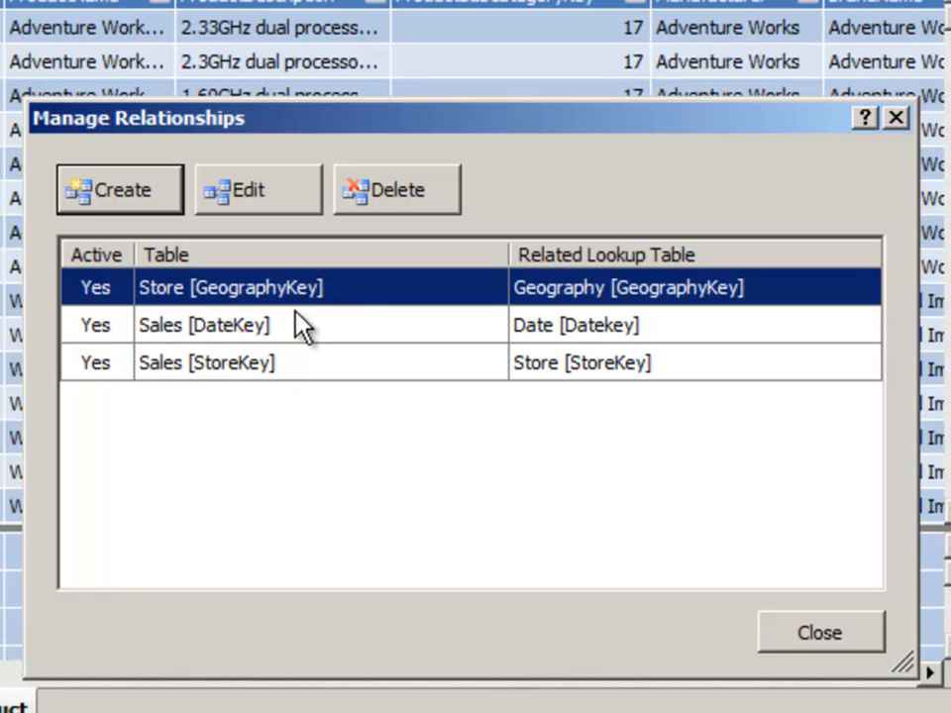
mouse_move(485, 386)
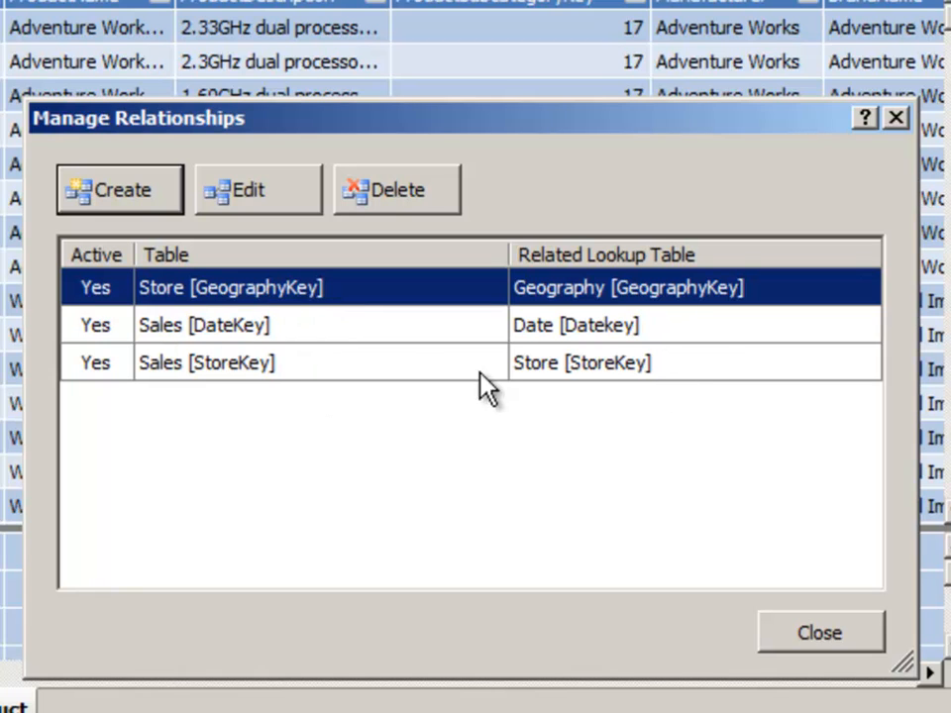
mouse_move(75, 638)
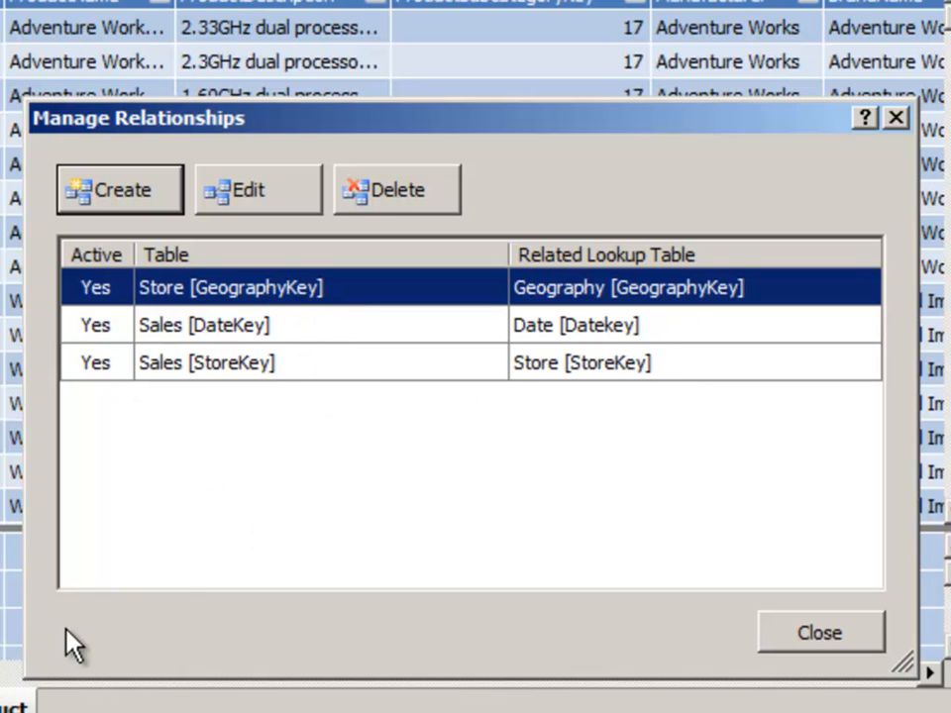
mouse_move(572, 483)
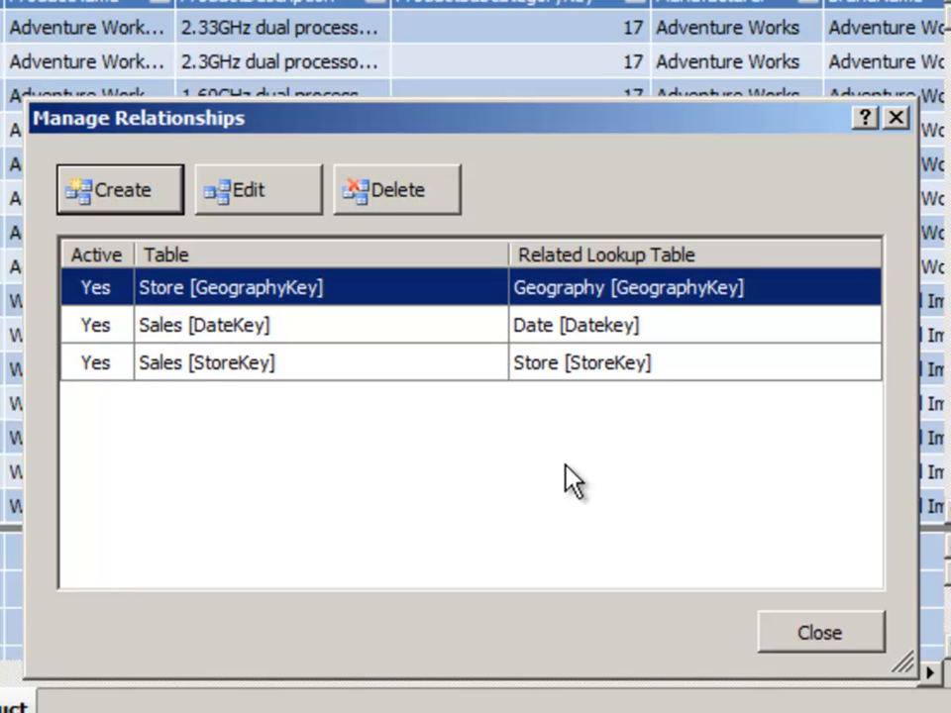
mouse_move(485, 460)
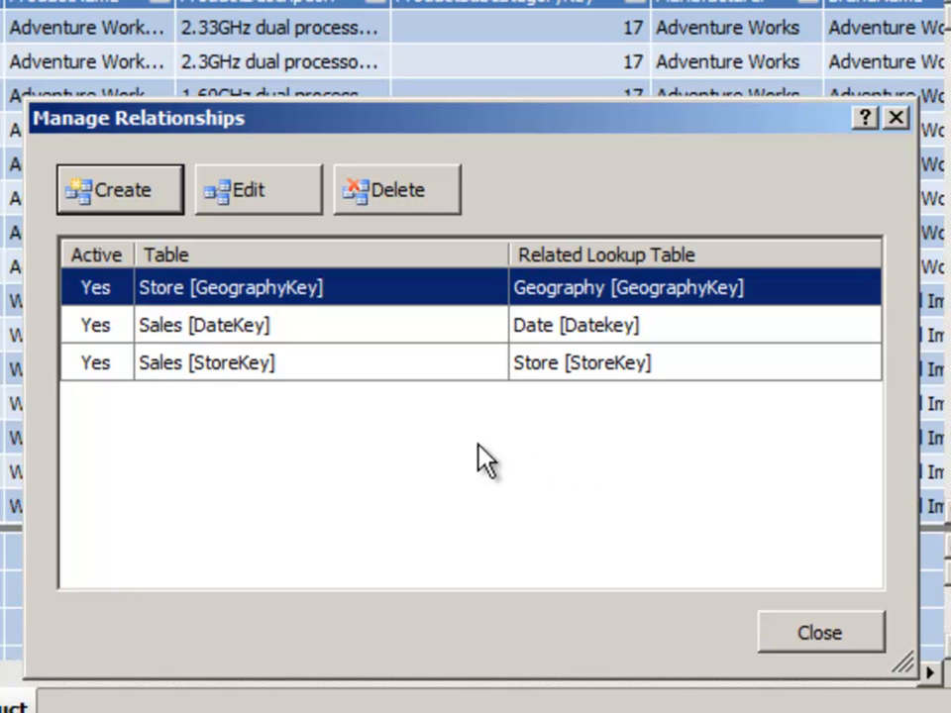
mouse_move(89, 194)
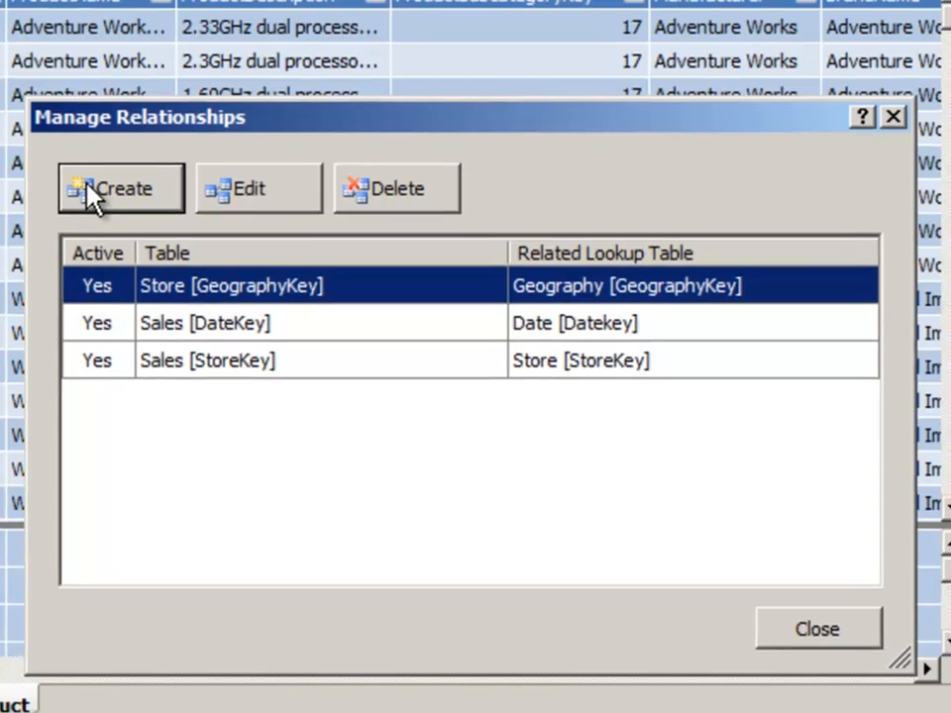
Start a new relationship from the Manage Relationships list
left_click(119, 188)
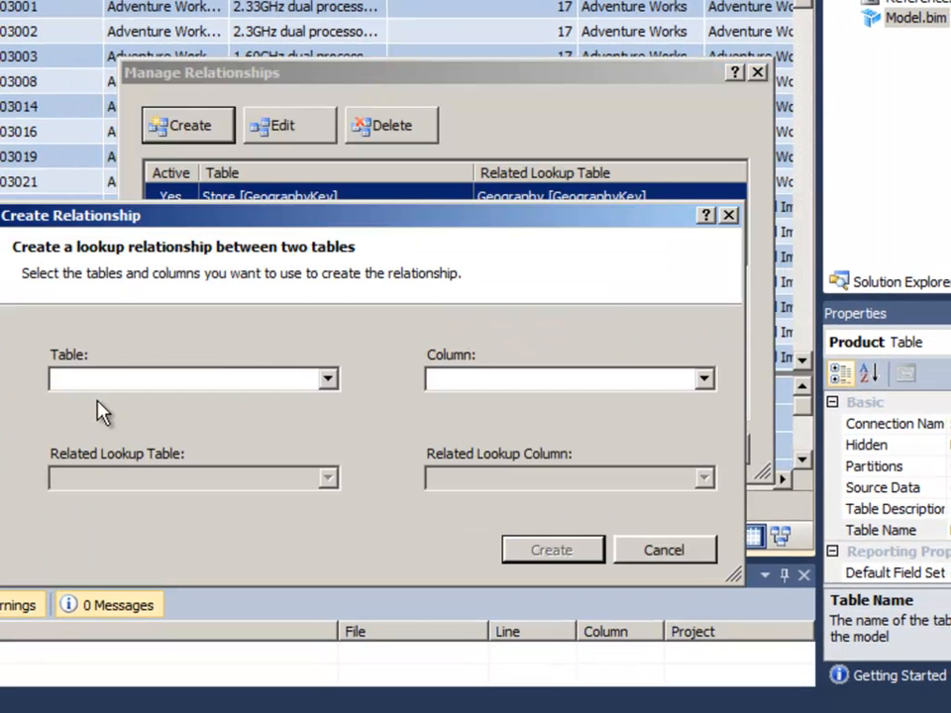
Define the relationship: Sales ProductKey to the Product lookup table's ProductKey
left_click(329, 378)
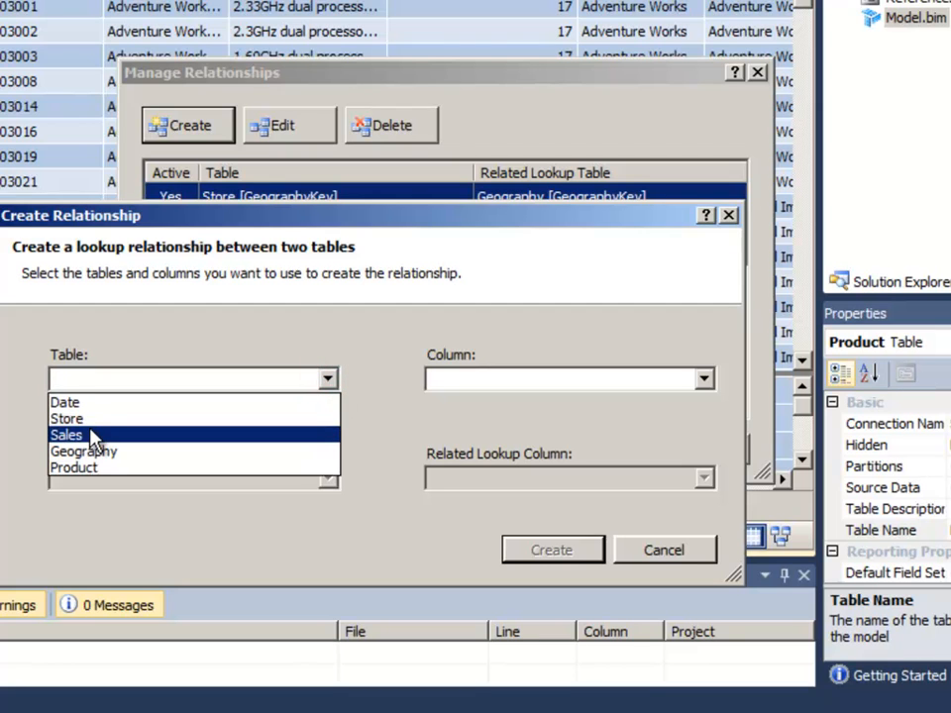
left_click(68, 436)
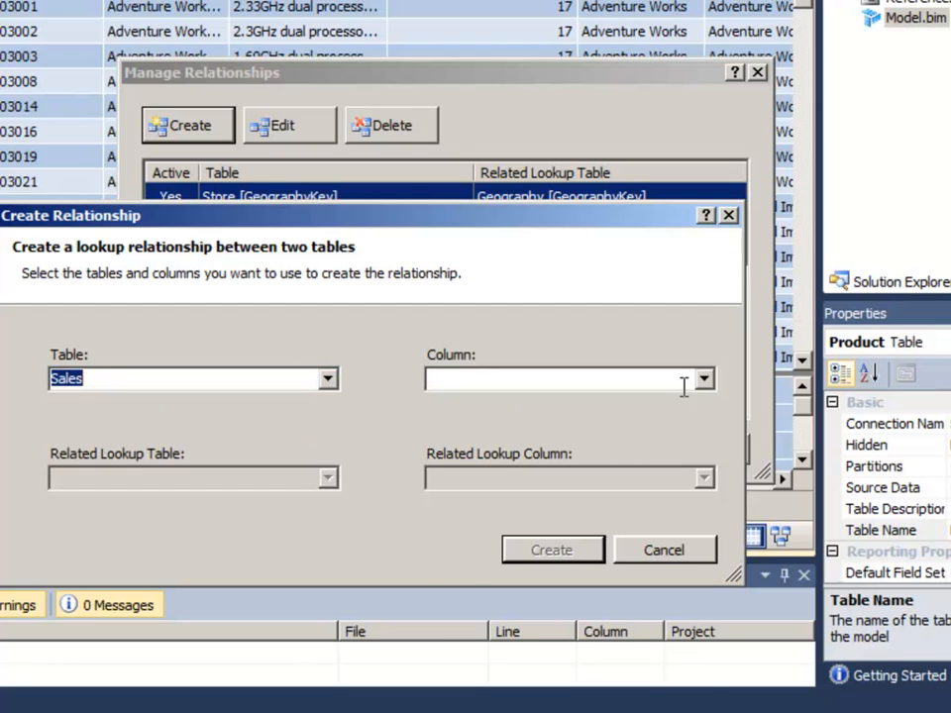
left_click(703, 378)
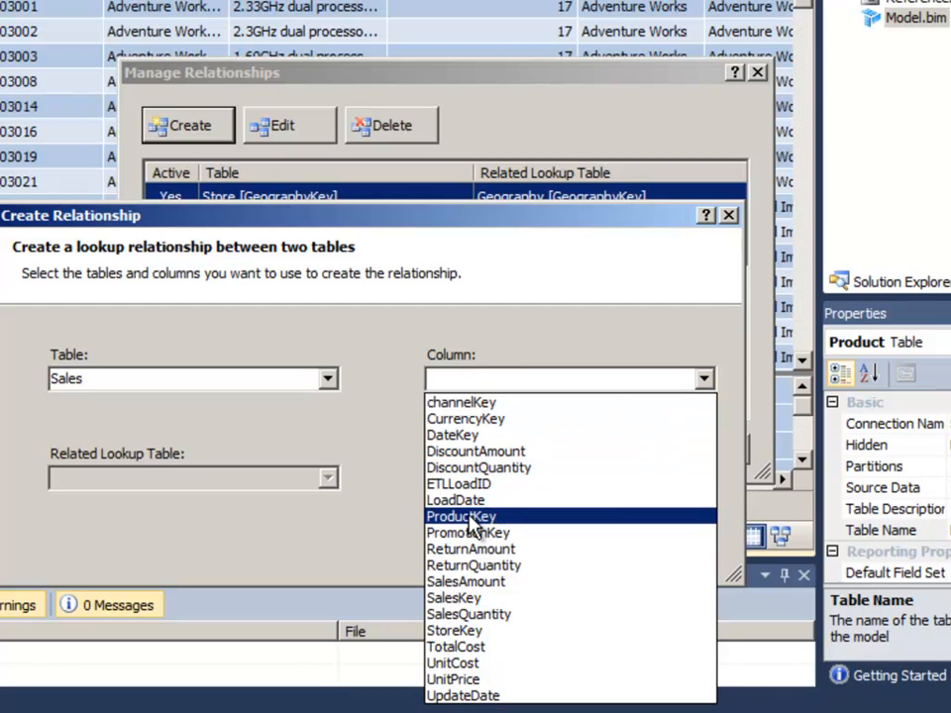
left_click(460, 514)
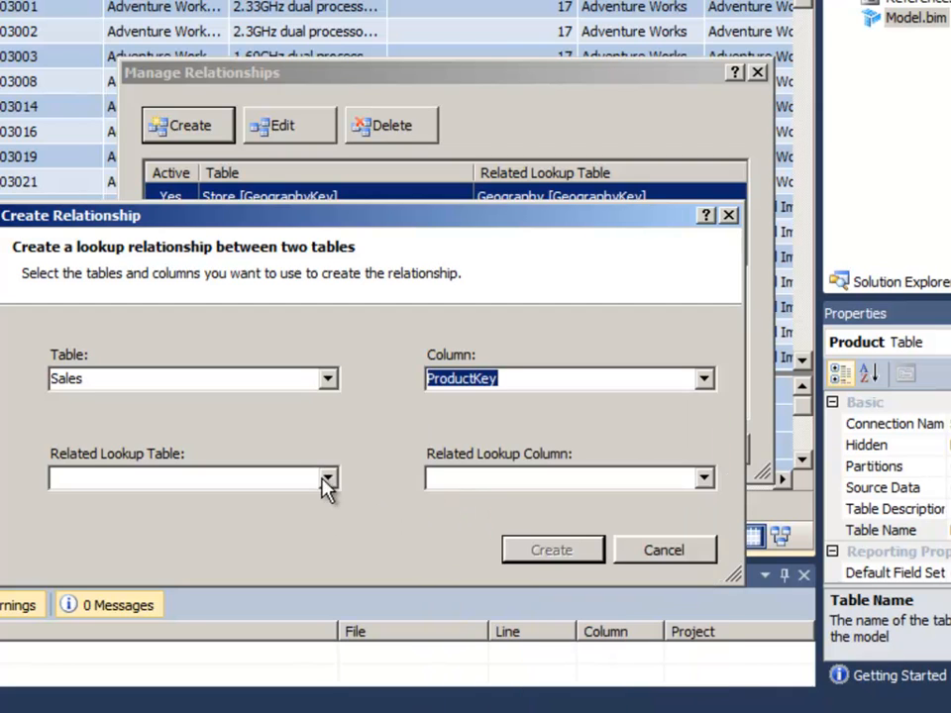
left_click(327, 477)
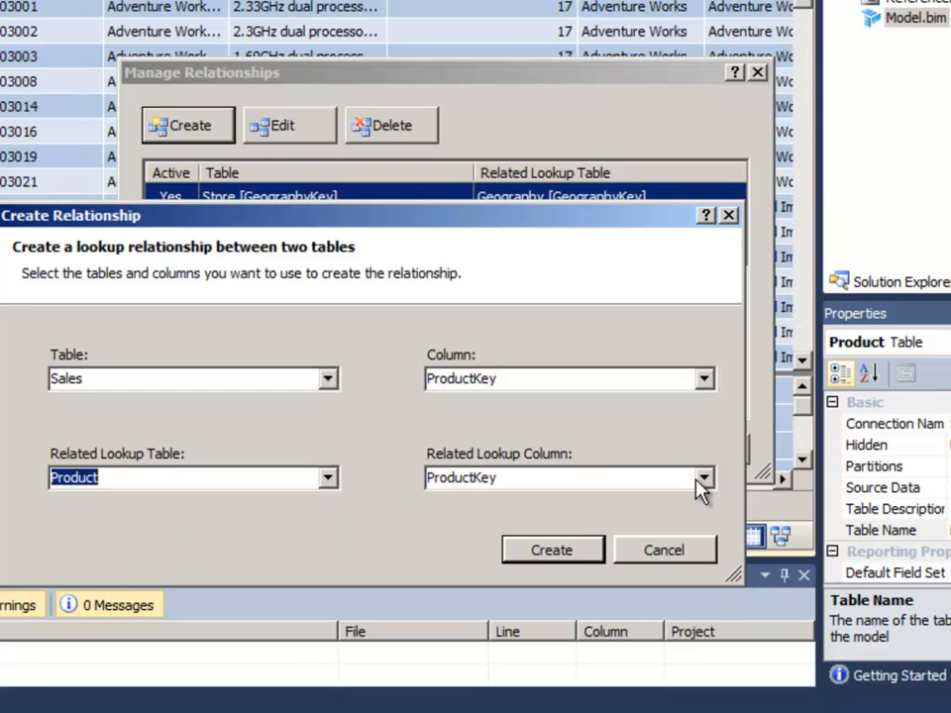
mouse_move(346, 386)
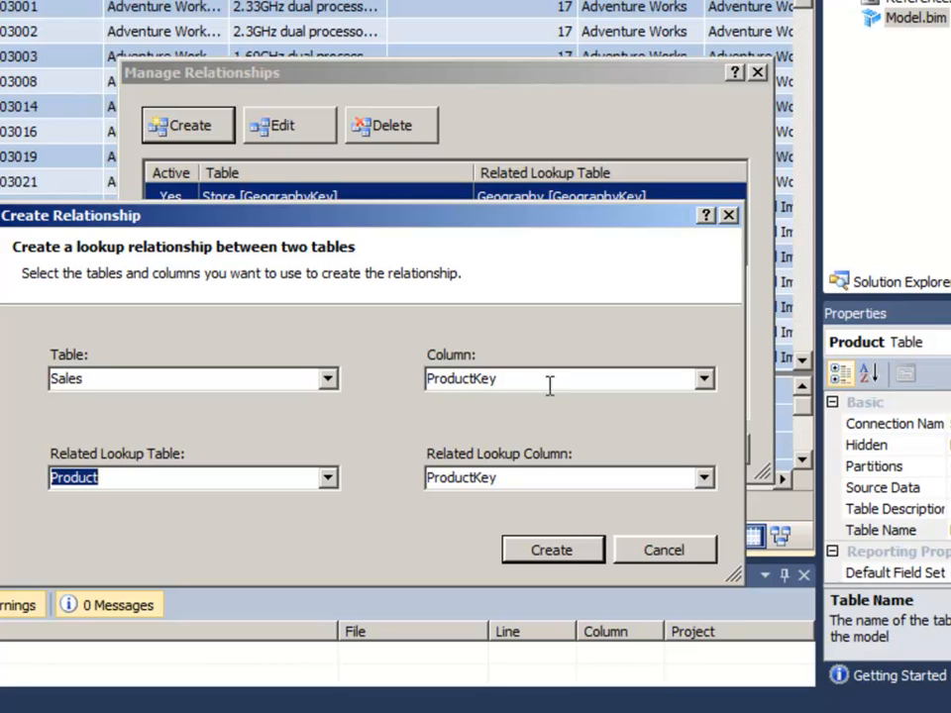
mouse_move(446, 478)
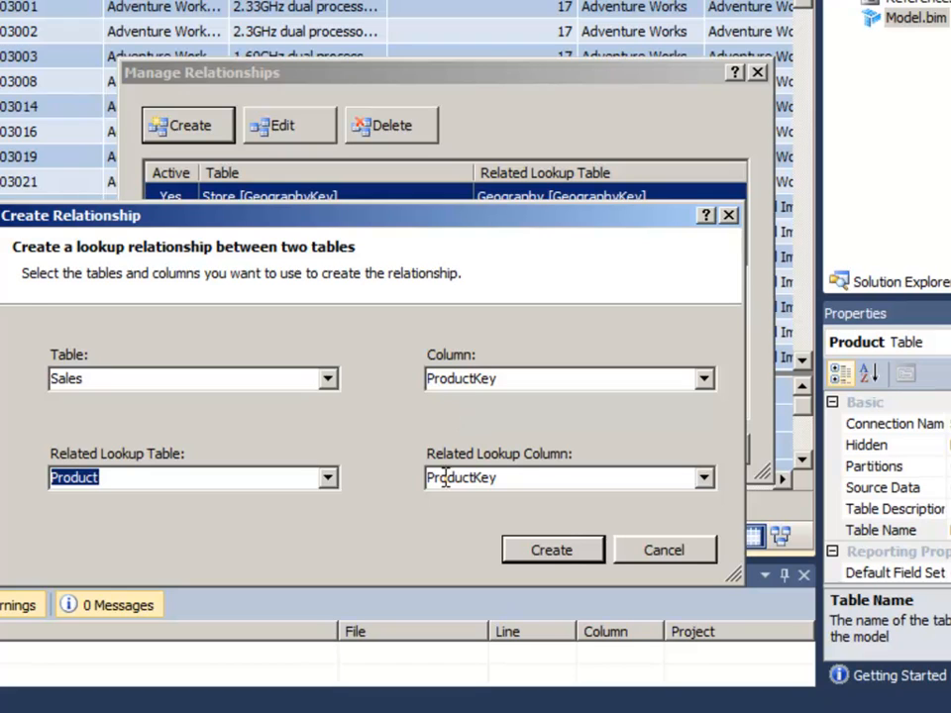
mouse_move(436, 416)
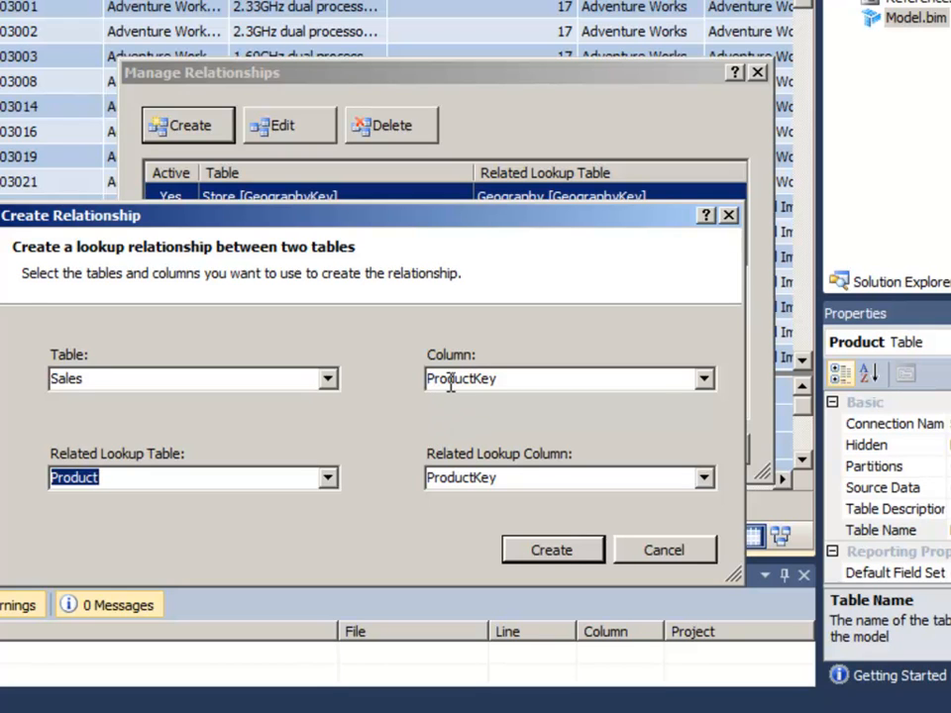
mouse_move(465, 400)
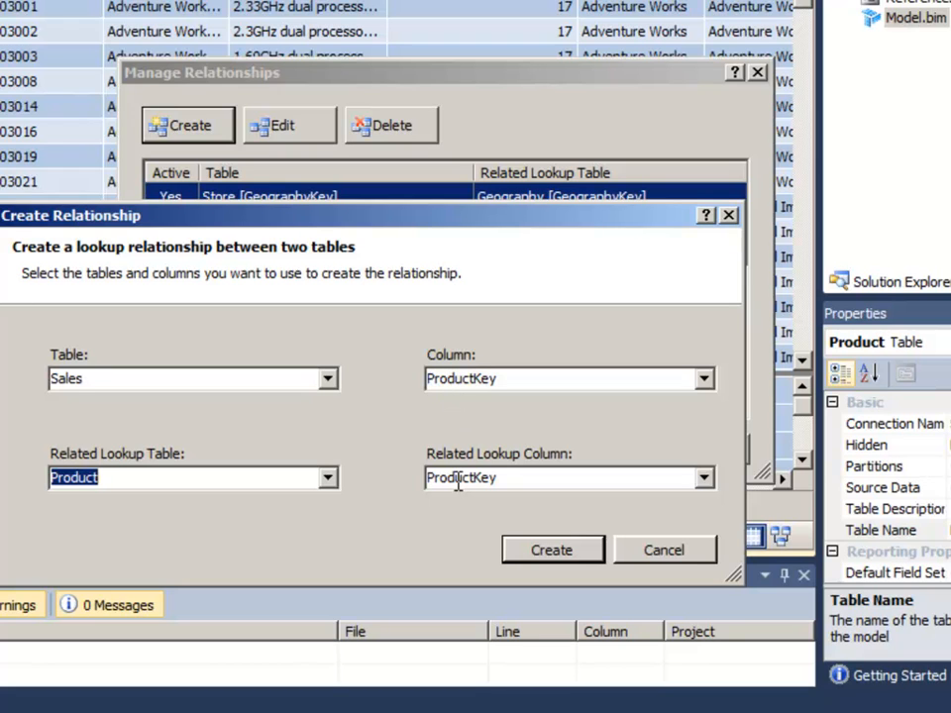
mouse_move(455, 378)
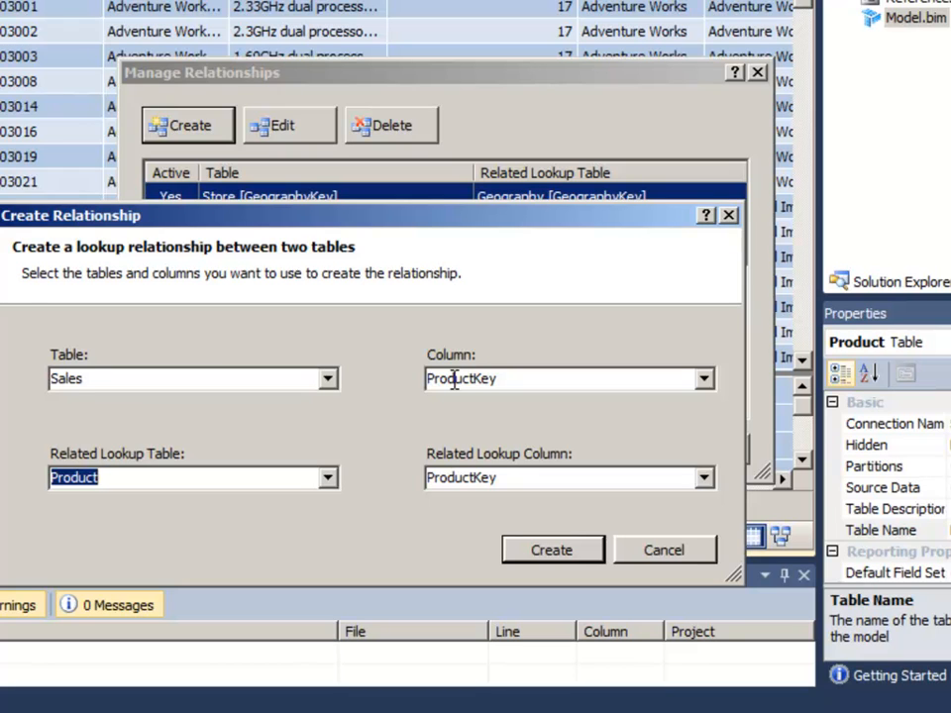
mouse_move(418, 477)
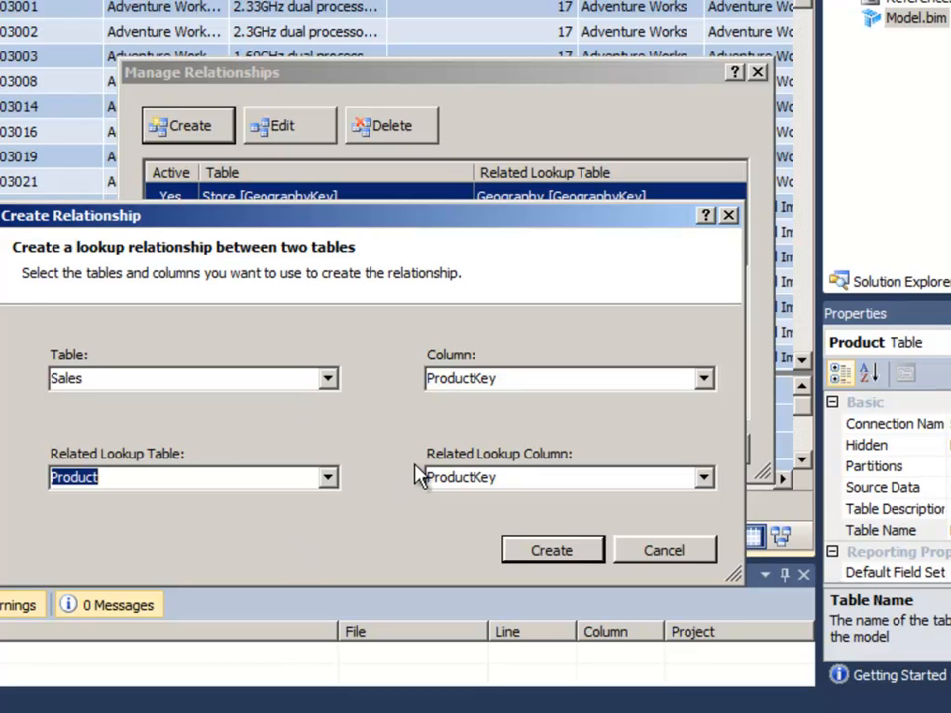
mouse_move(448, 420)
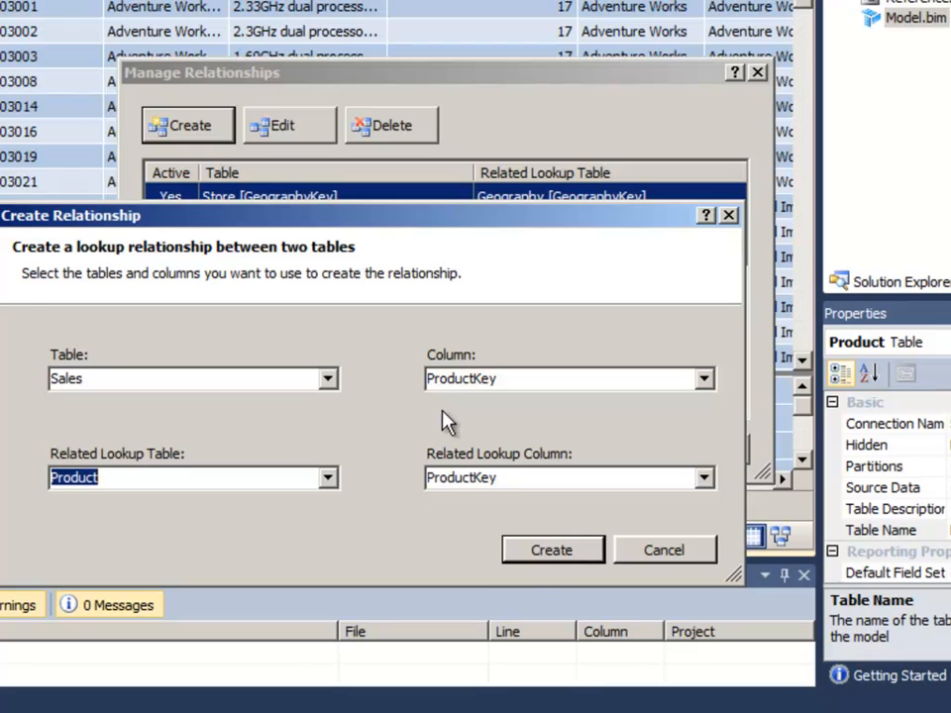
mouse_move(551, 559)
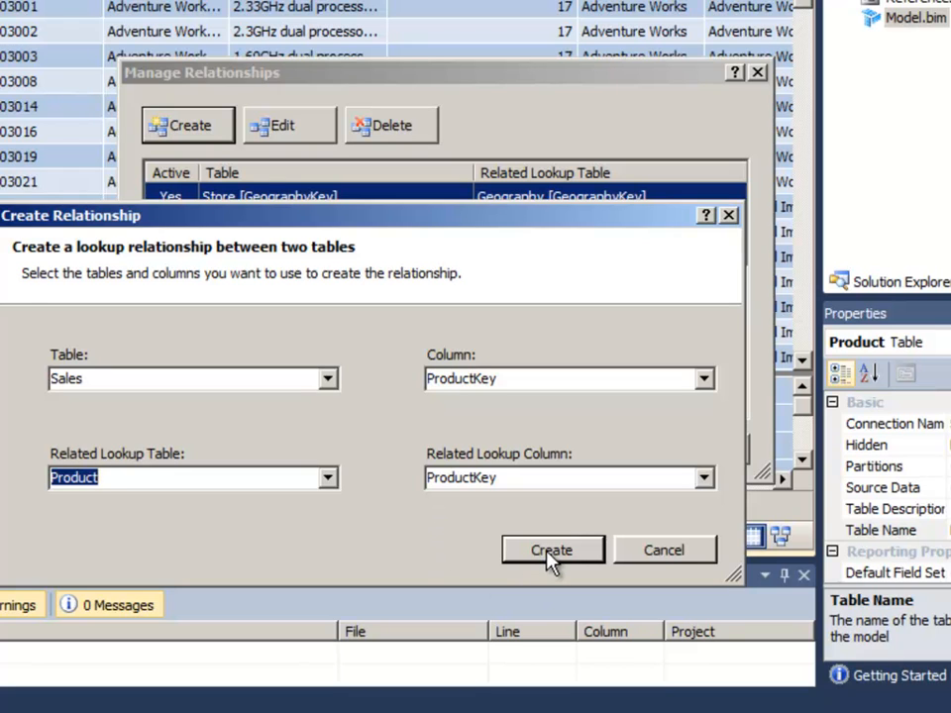
mouse_move(275, 448)
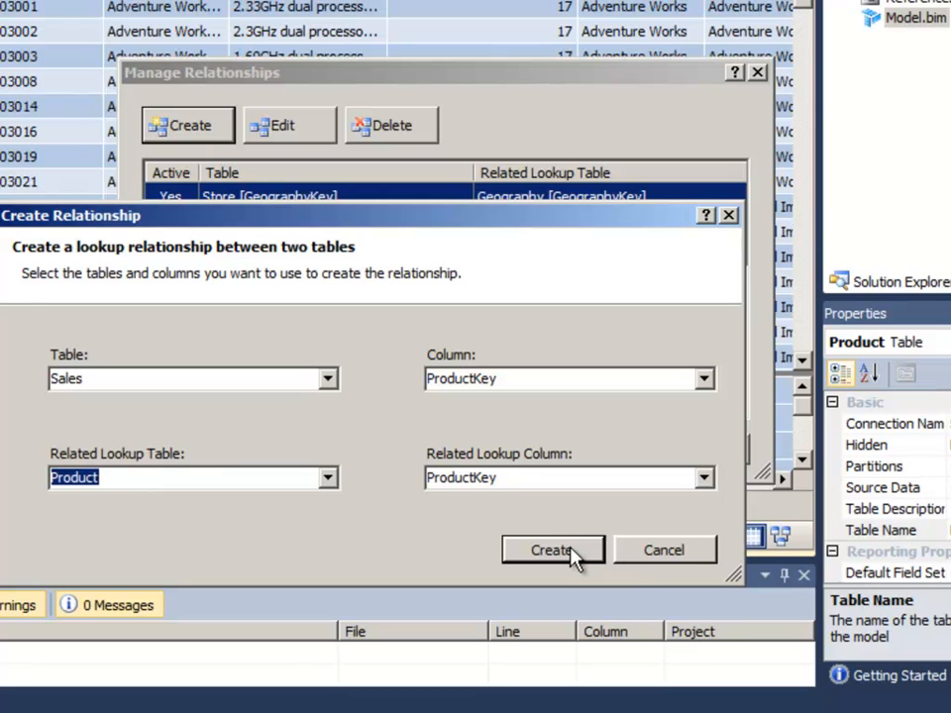
Create the Sales–Product relationship, close the relationship list and save all
left_click(552, 550)
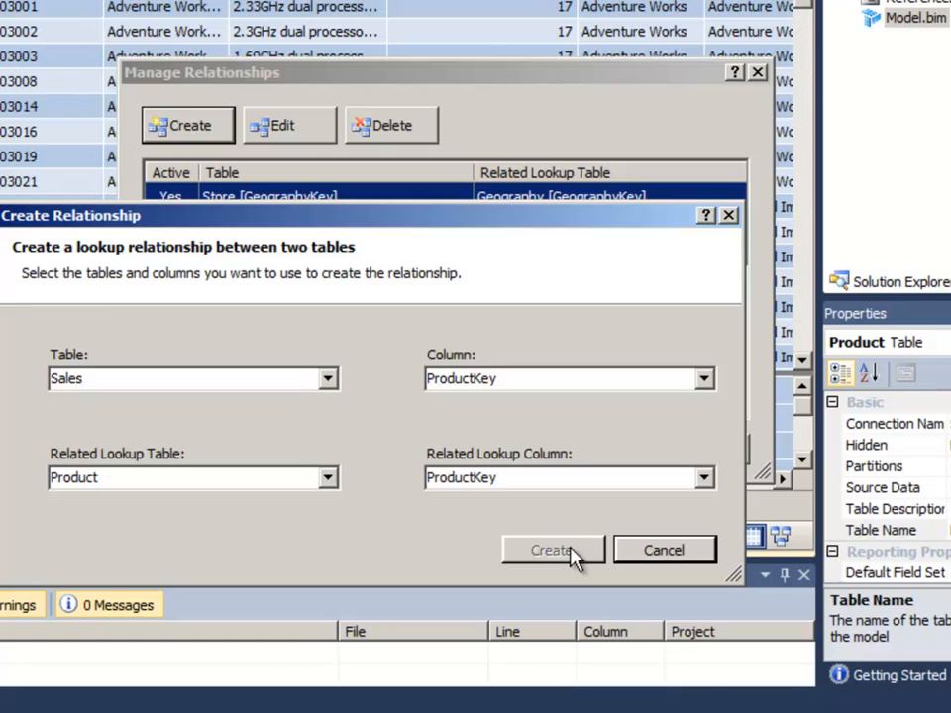
left_click(553, 550)
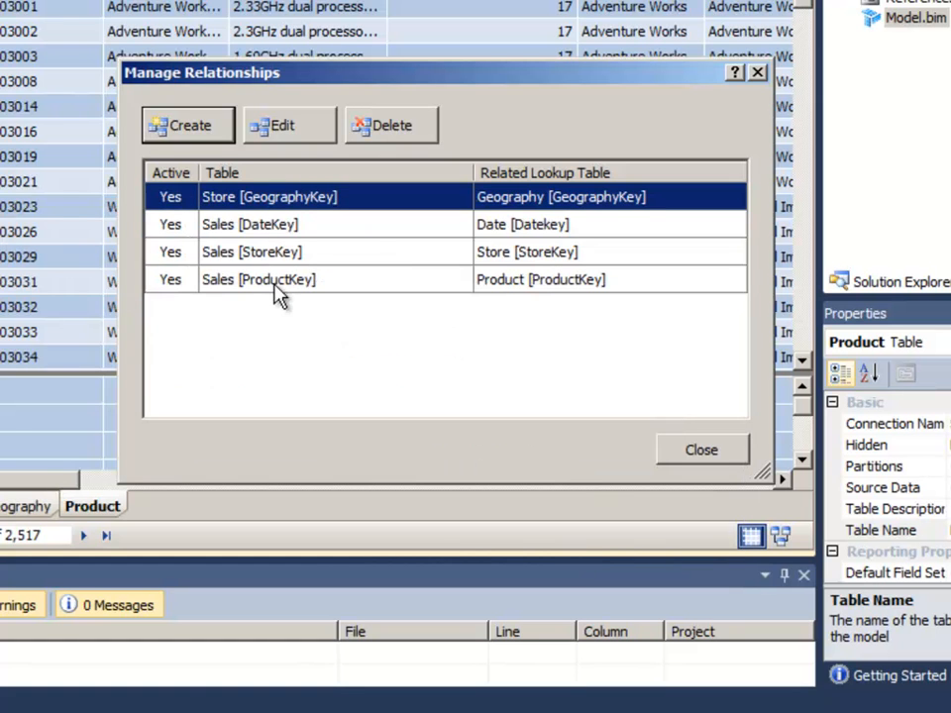
left_click(278, 280)
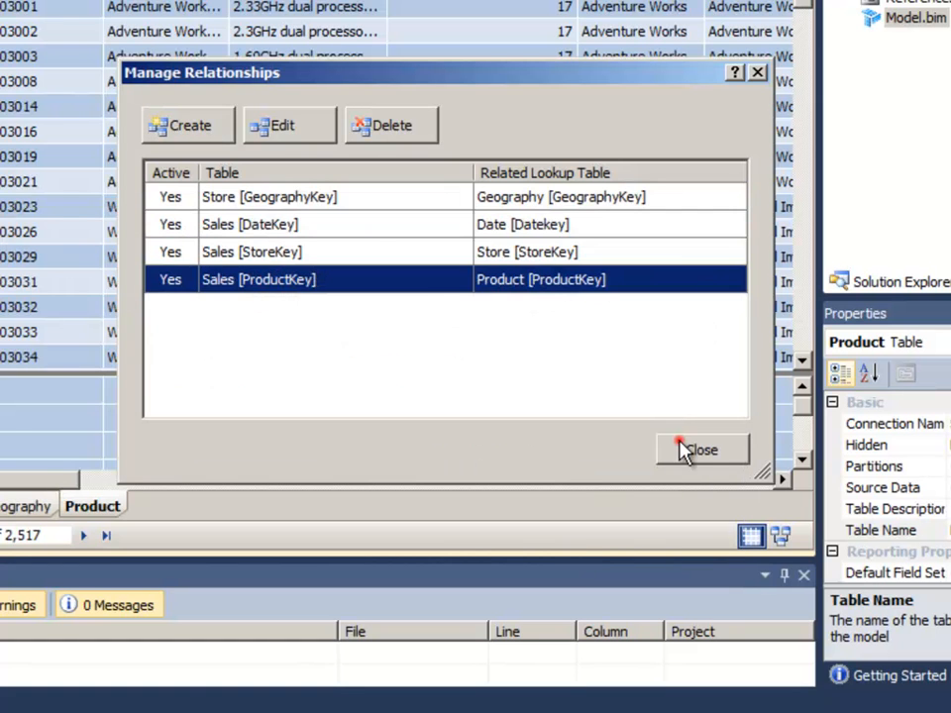
left_click(701, 449)
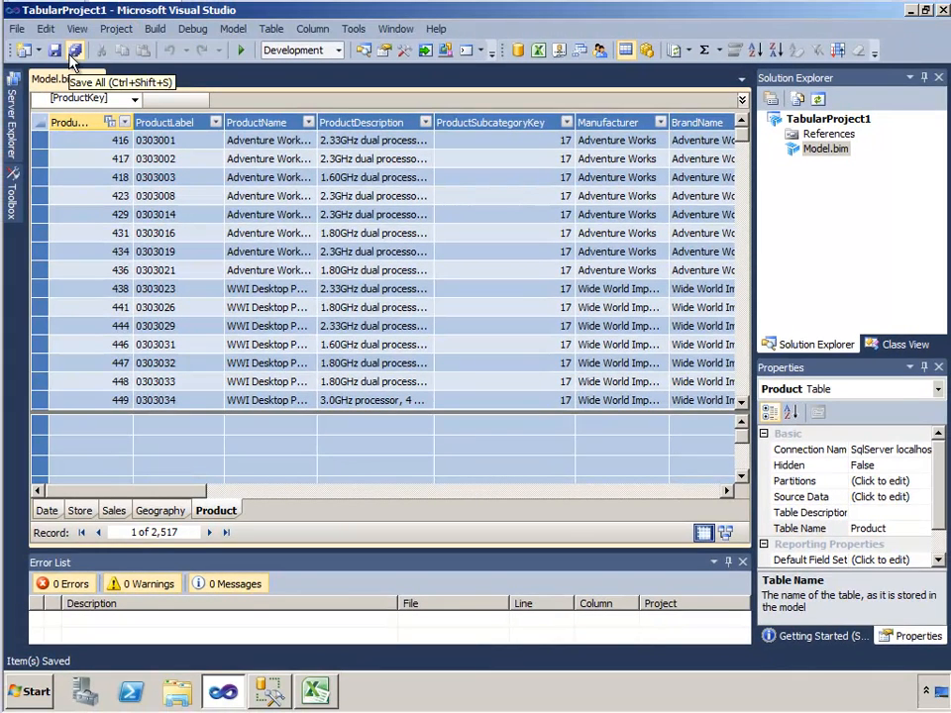